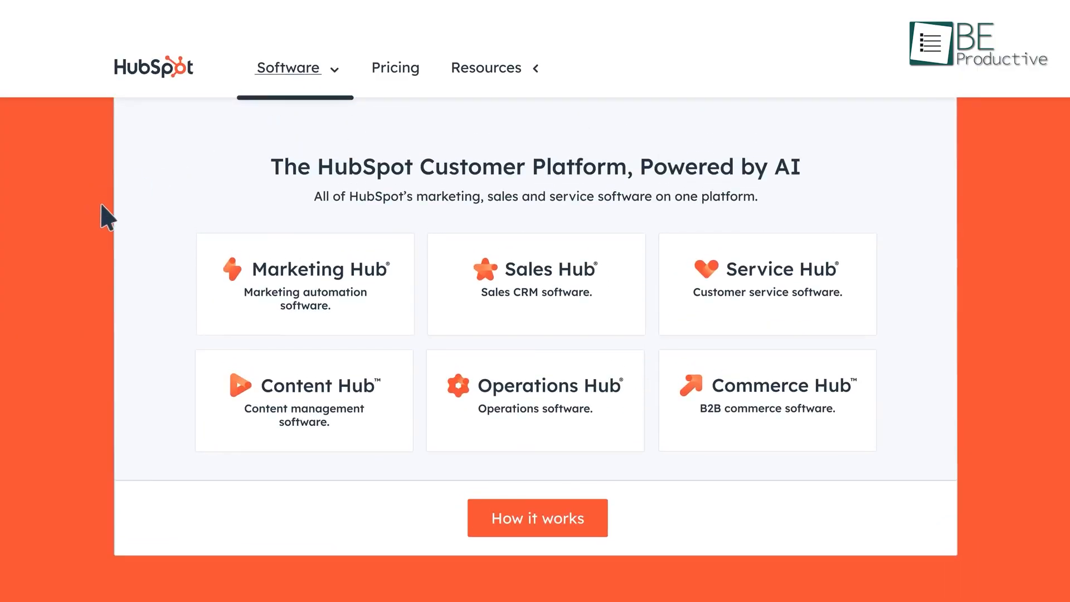
{"action": "mouse_move", "coordinate": [876, 334]}
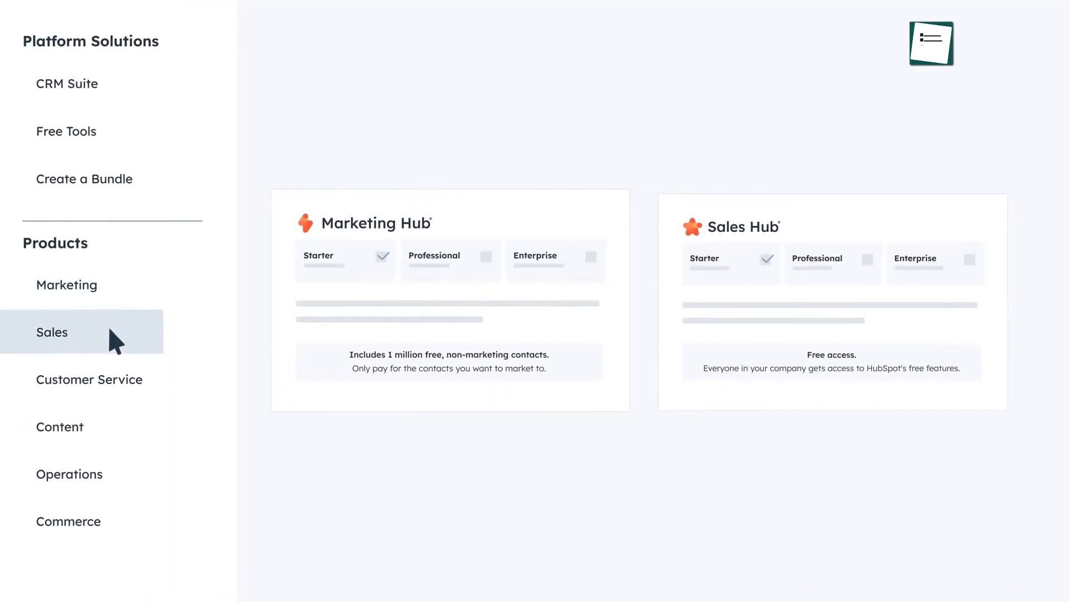
Reach the Create a Bundle pricing page from the platform overview via the Pricing menu
{"action": "left_click", "coordinate": [85, 179]}
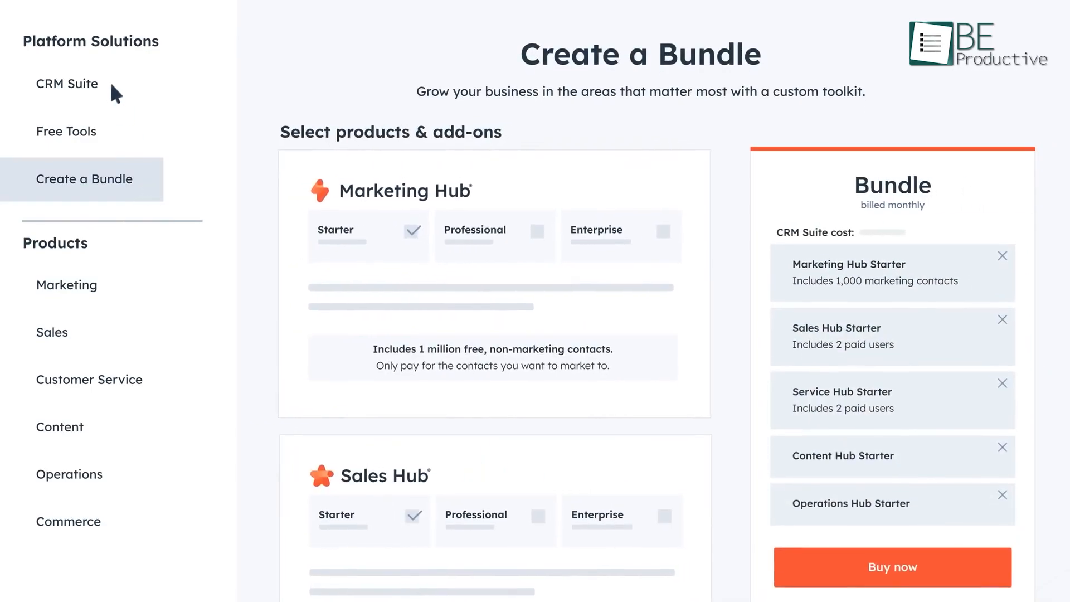
{"action": "left_click", "coordinate": [66, 84]}
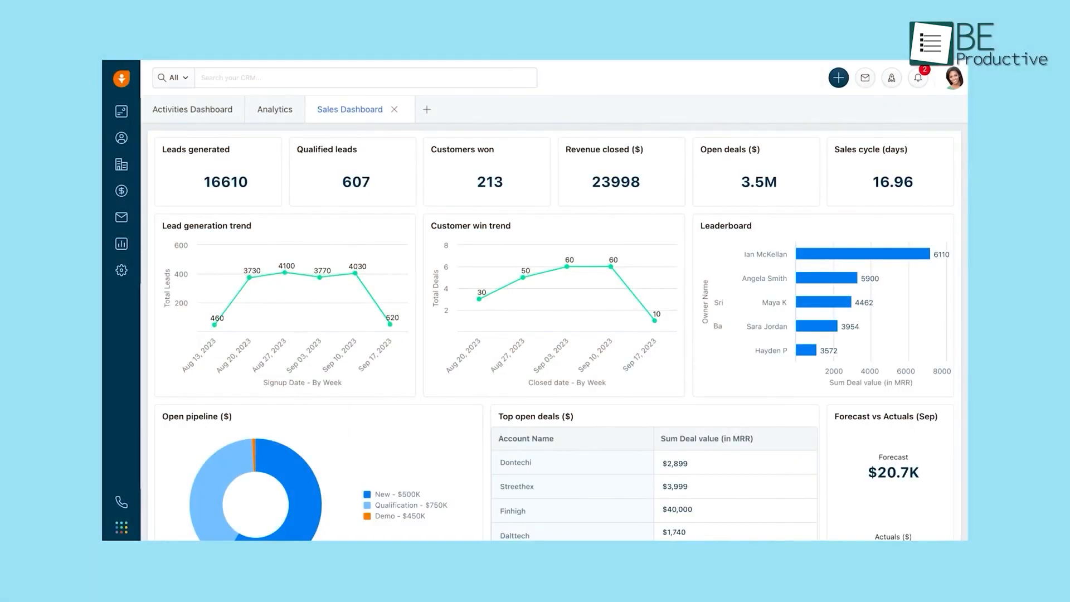
Tour the sales dashboard, lead scoring and a service workflow's email step
{"action": "left_click", "coordinate": [553, 303]}
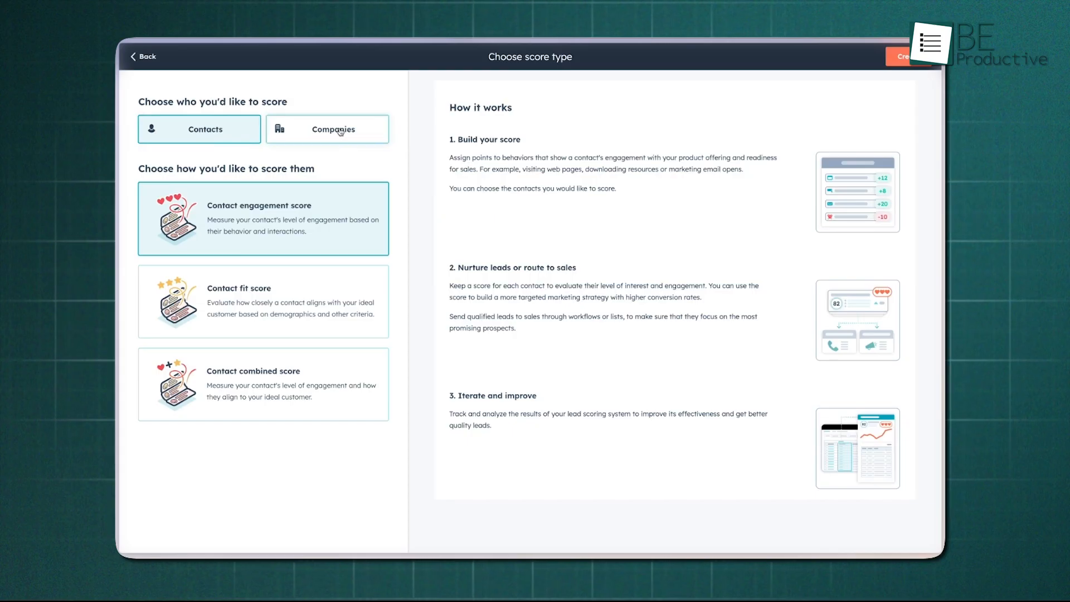
{"action": "left_click", "coordinate": [908, 56]}
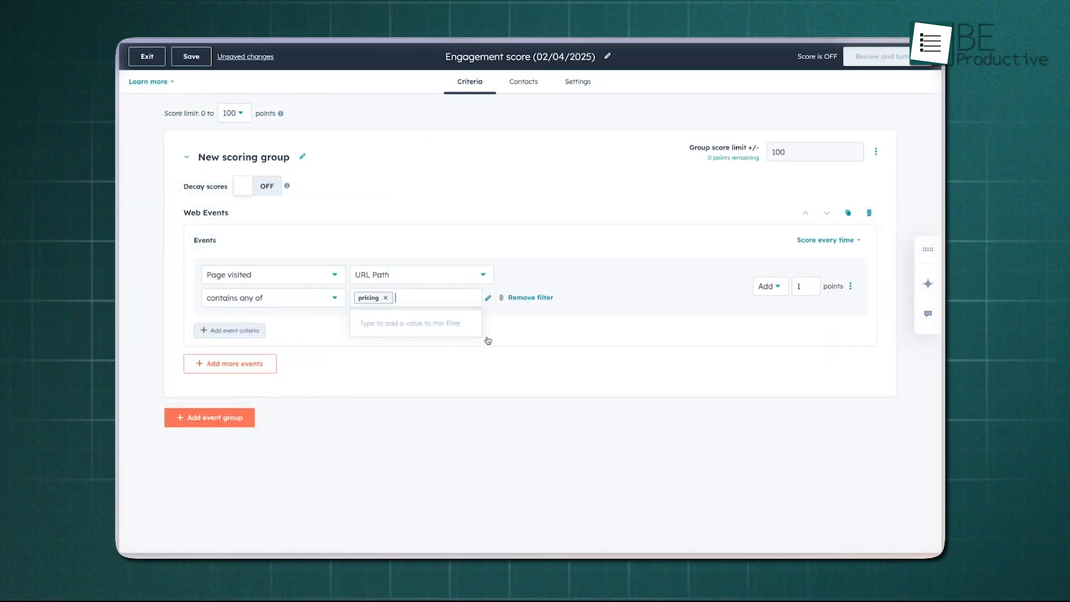
{"action": "left_click", "coordinate": [805, 286]}
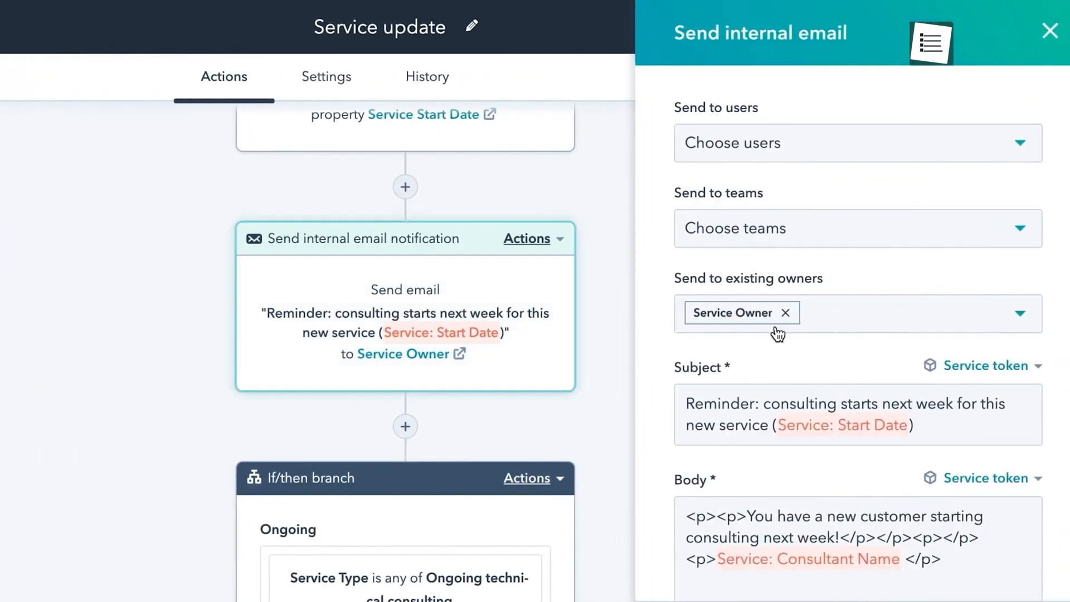
{"action": "scroll", "scroll_direction": "down", "scroll_amount": 3}
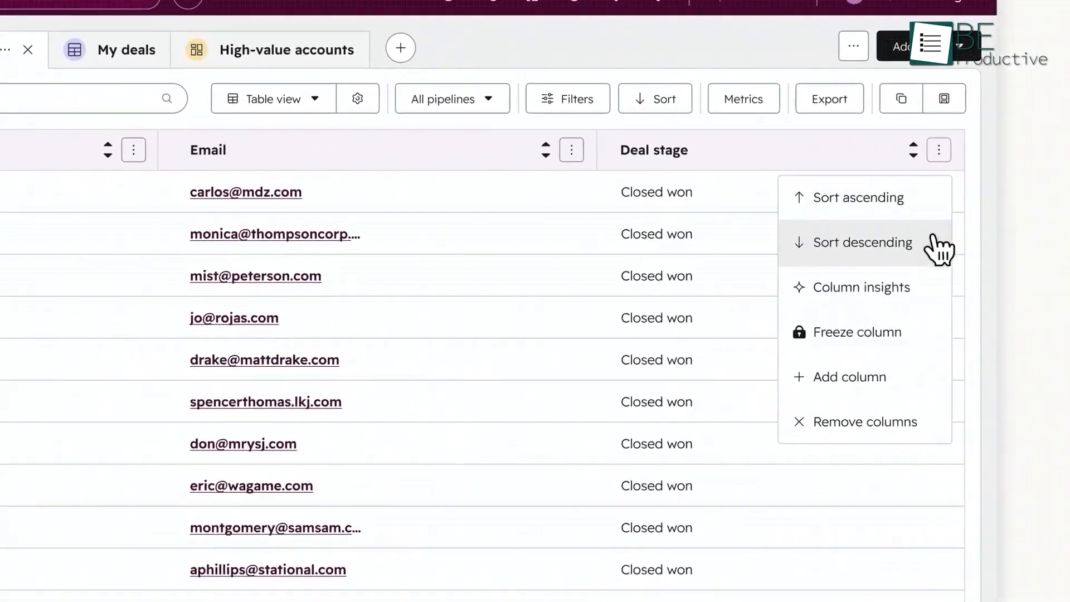
Sort deals by stage descending, browse marketing emails, then pick the Qualify leads bot template for a new chatflow
{"action": "left_click", "coordinate": [870, 287]}
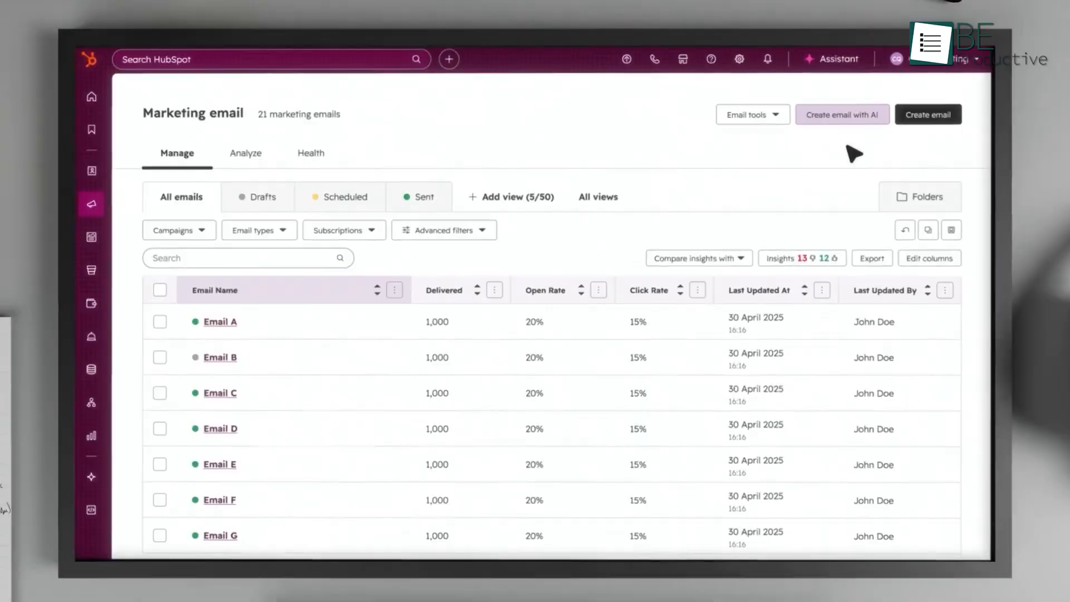
{"action": "left_click", "coordinate": [842, 114]}
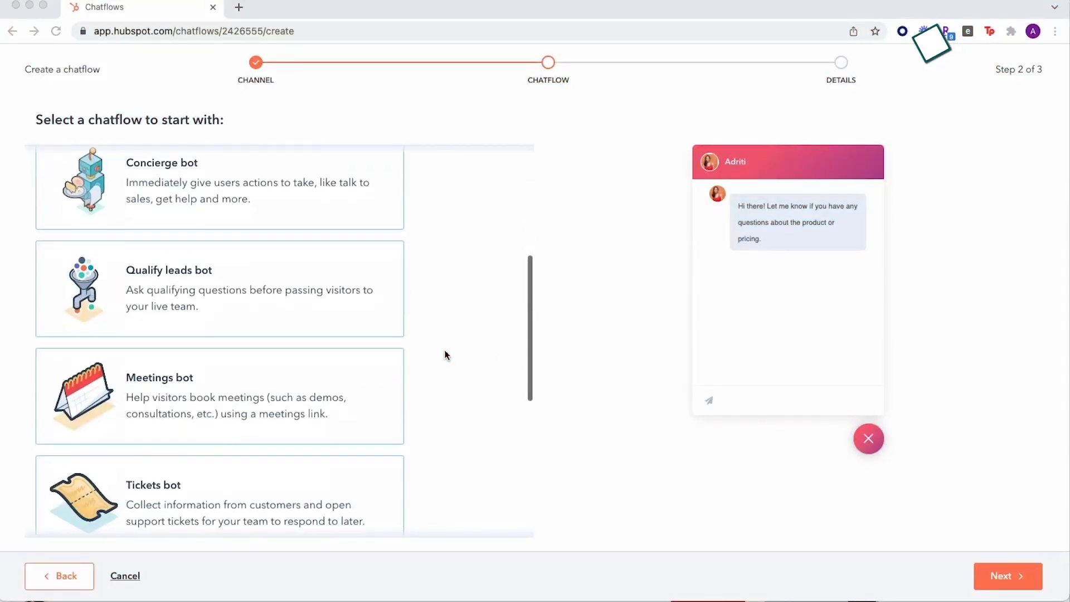
{"action": "scroll", "scroll_direction": "up", "scroll_amount": 3}
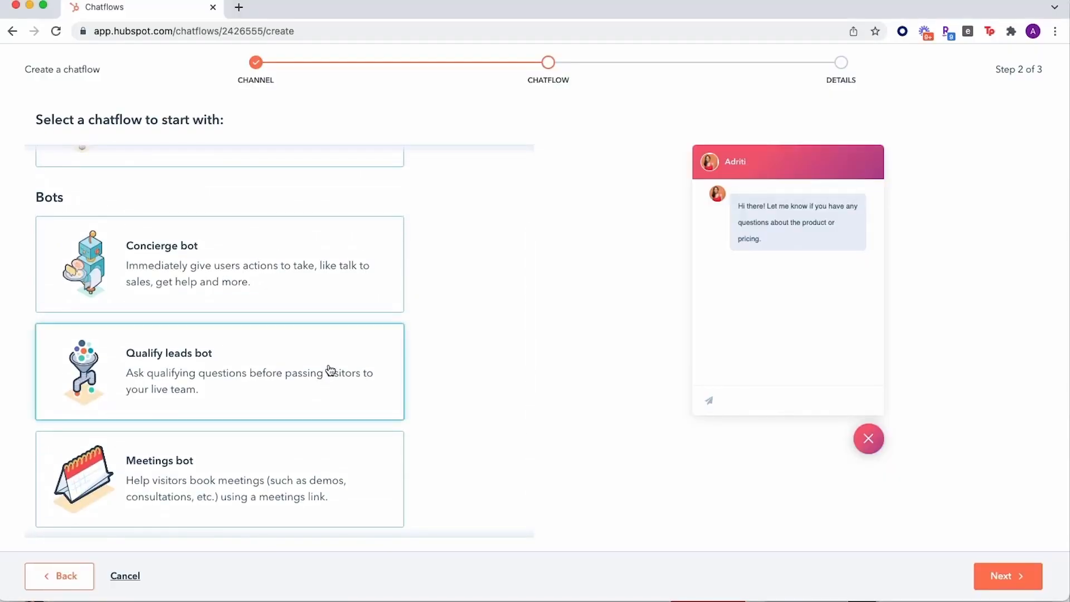
{"action": "left_click", "coordinate": [1007, 576]}
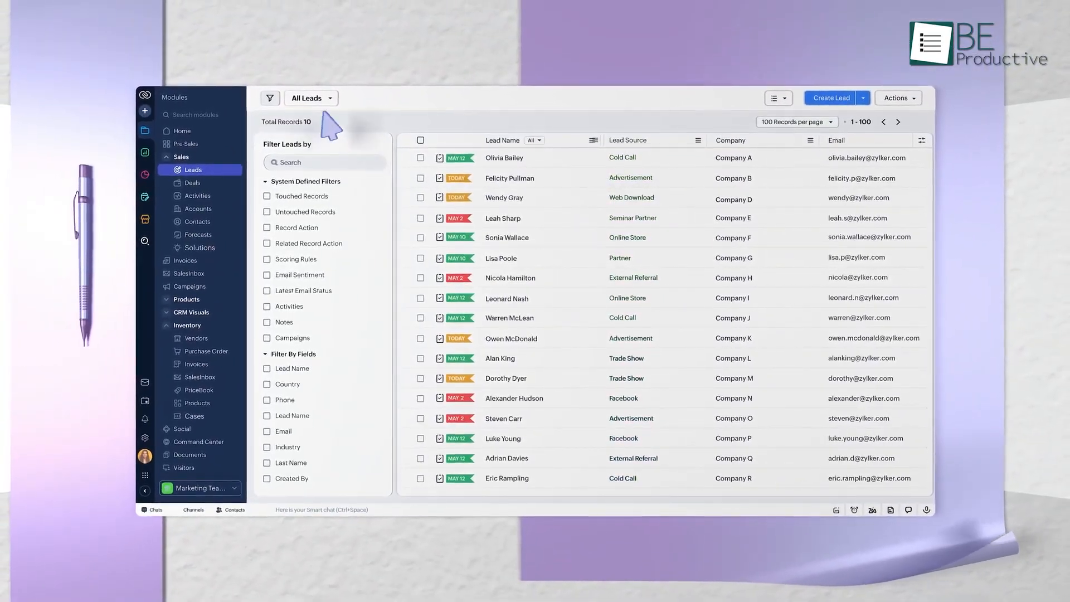
Show the Leads list view, then bring up Zoho One's My Apps launcher
{"action": "left_click", "coordinate": [311, 98]}
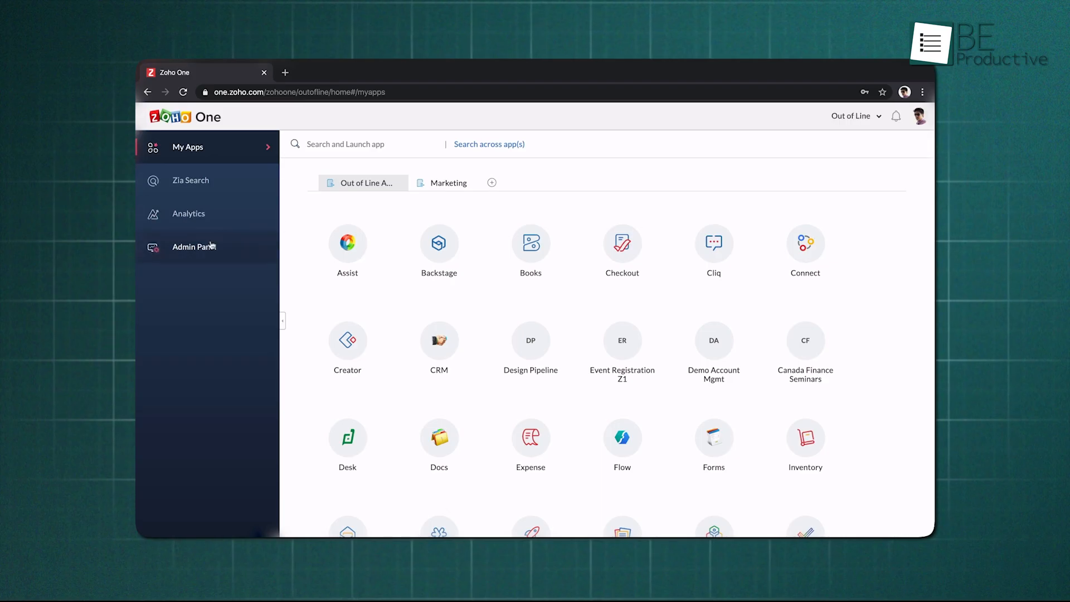
{"action": "left_click", "coordinate": [194, 246]}
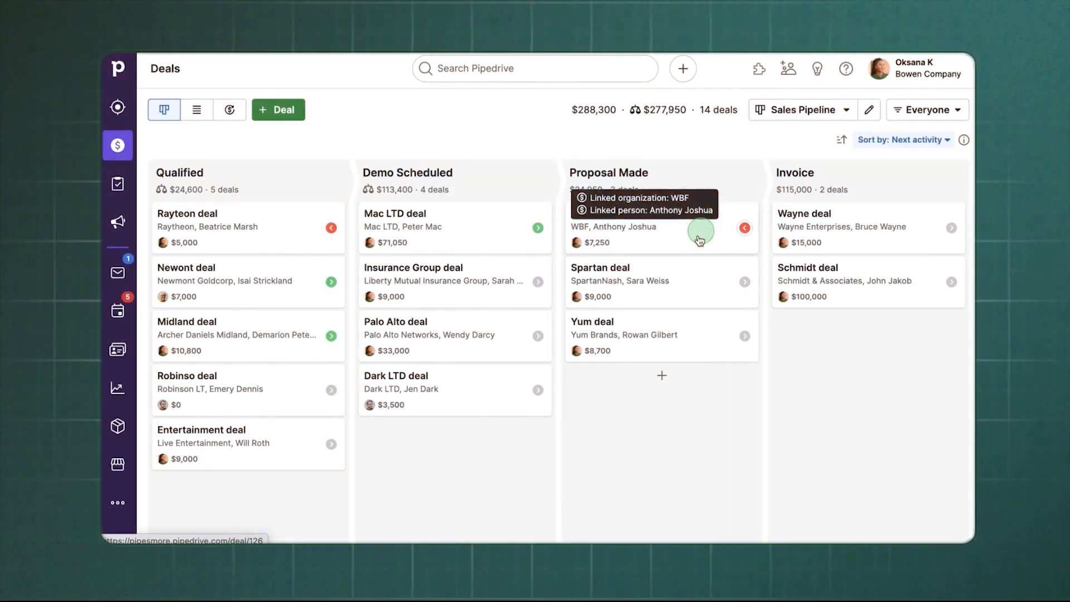
{"action": "mouse_move", "coordinate": [488, 344]}
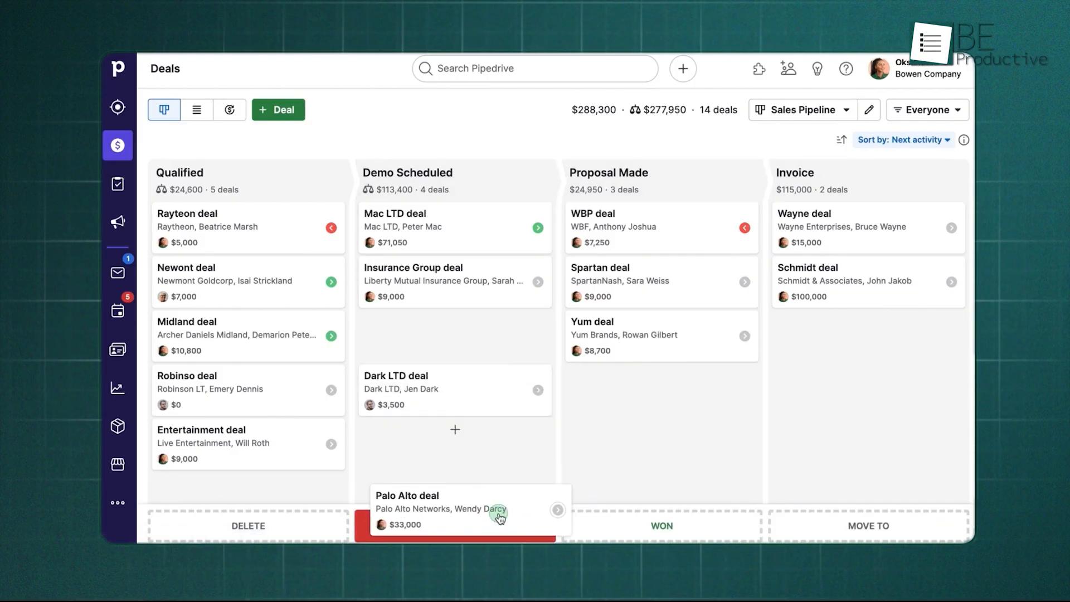
Show the Deals kanban board, view the Dark LTD deal record, and return to the pipeline board
{"action": "left_click", "coordinate": [395, 375]}
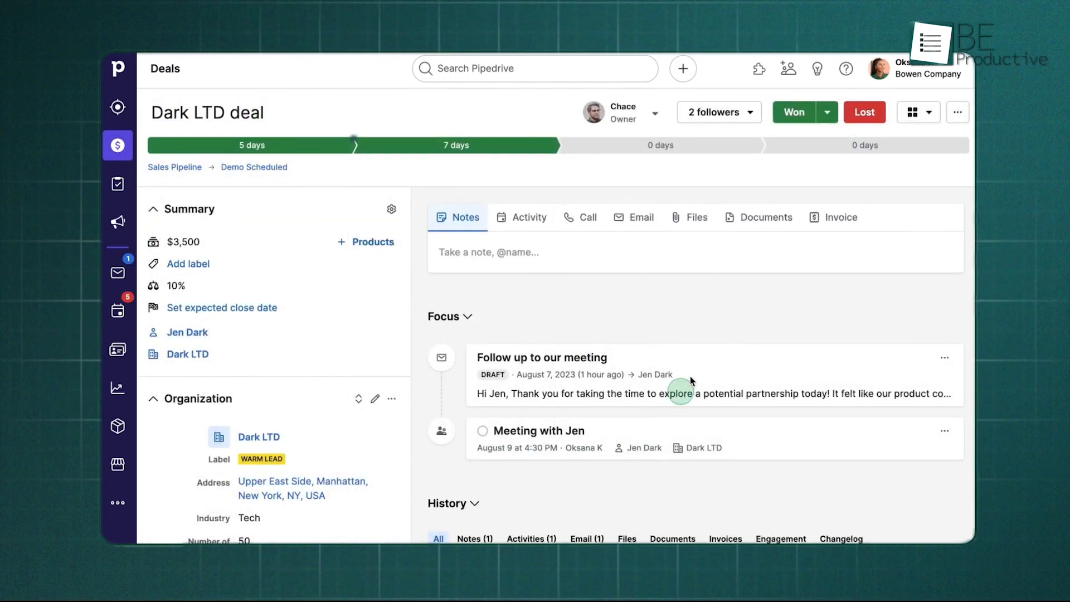
{"action": "mouse_move", "coordinate": [412, 175]}
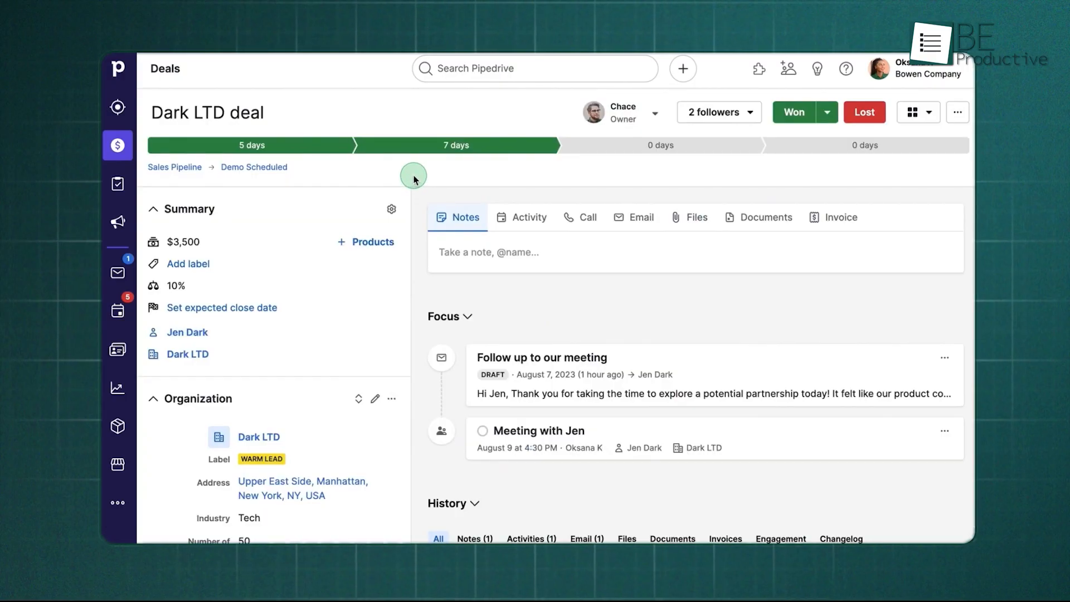
{"action": "mouse_move", "coordinate": [325, 164]}
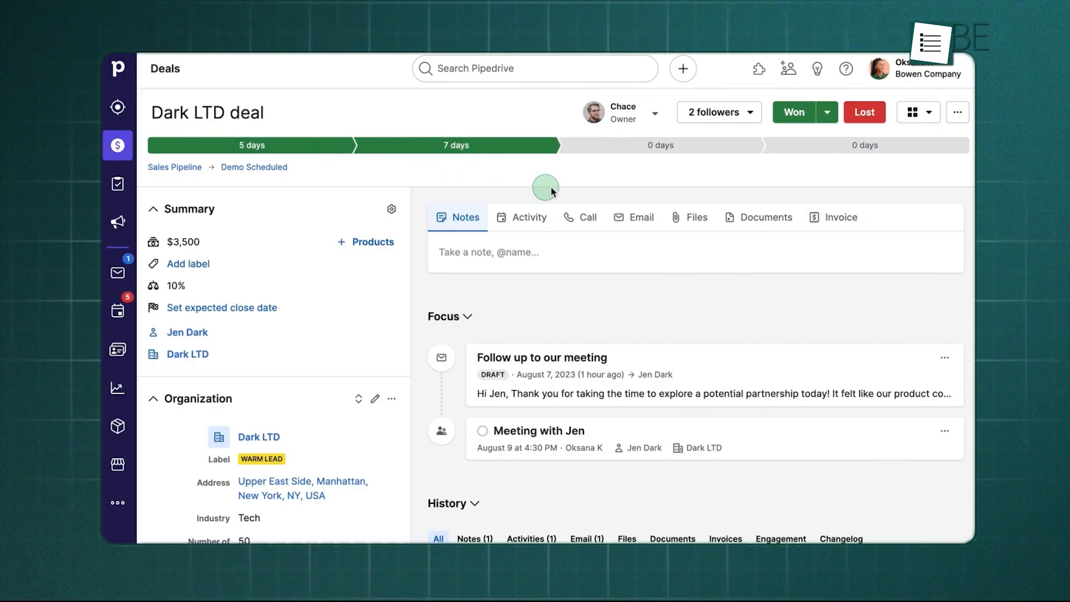
{"action": "mouse_move", "coordinate": [816, 169]}
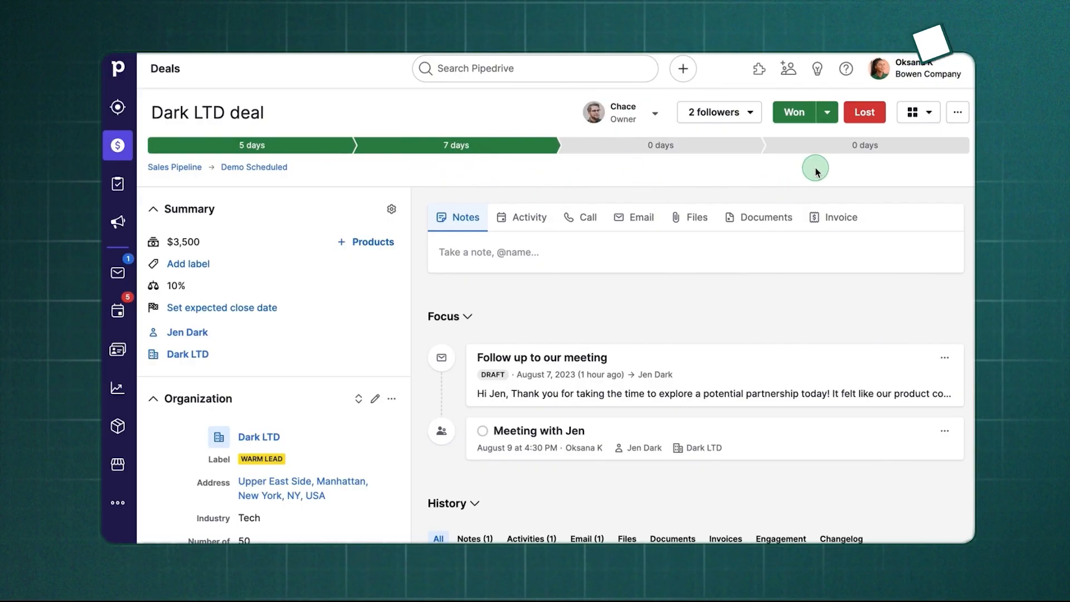
{"action": "left_click", "coordinate": [117, 272]}
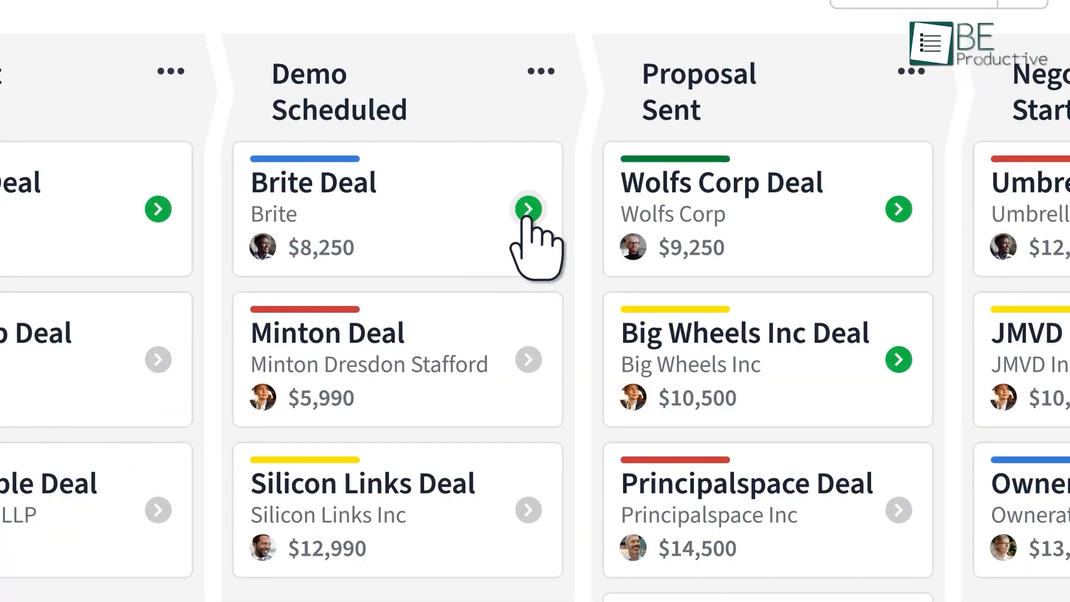
{"action": "left_click", "coordinate": [899, 208]}
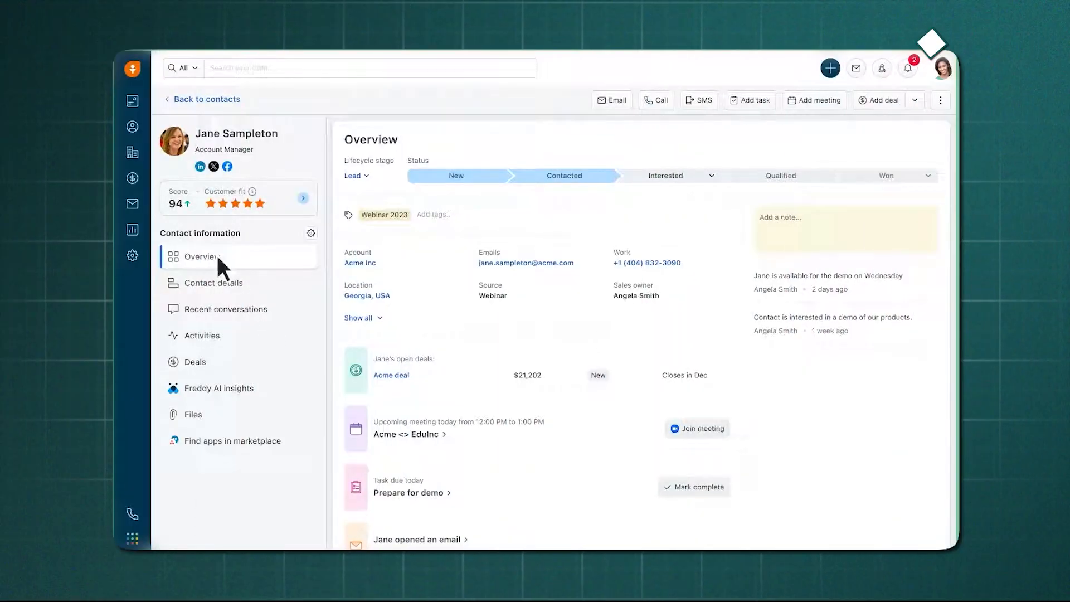
{"action": "left_click", "coordinate": [180, 203]}
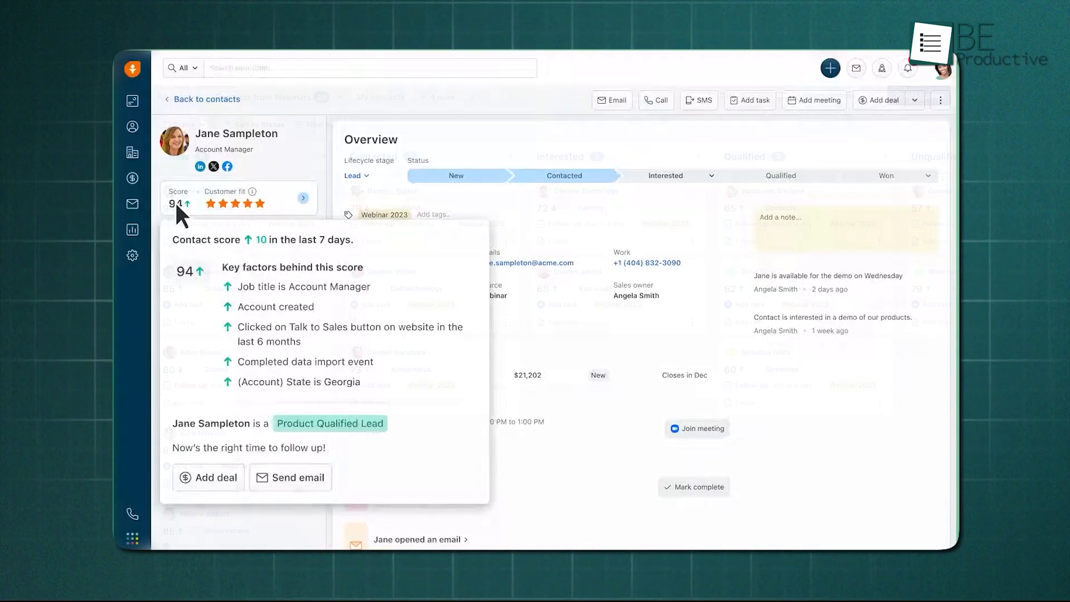
{"action": "left_click", "coordinate": [204, 99]}
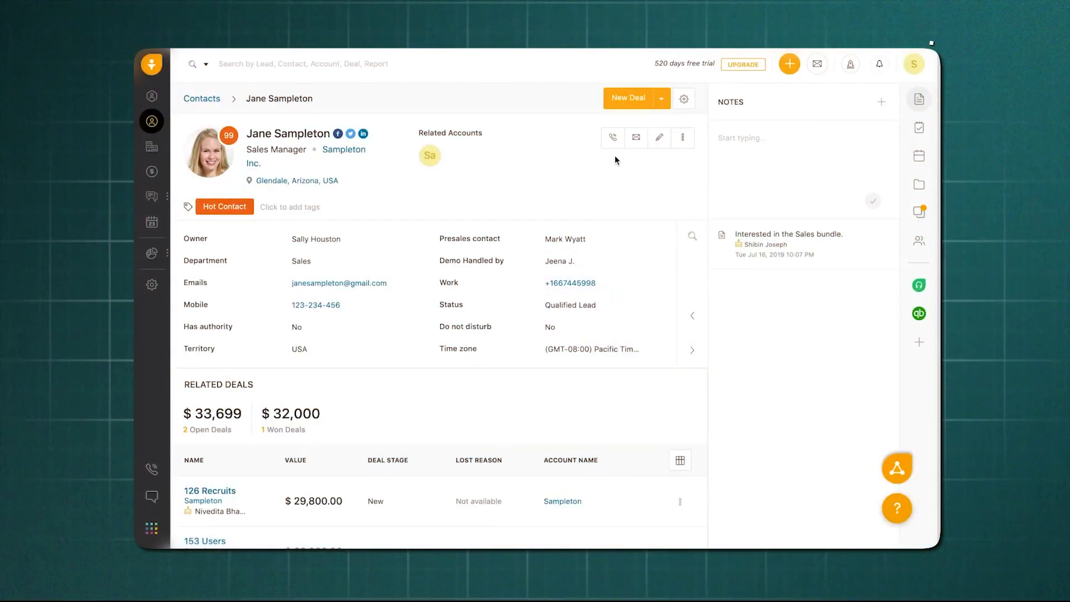
{"action": "mouse_move", "coordinate": [612, 138]}
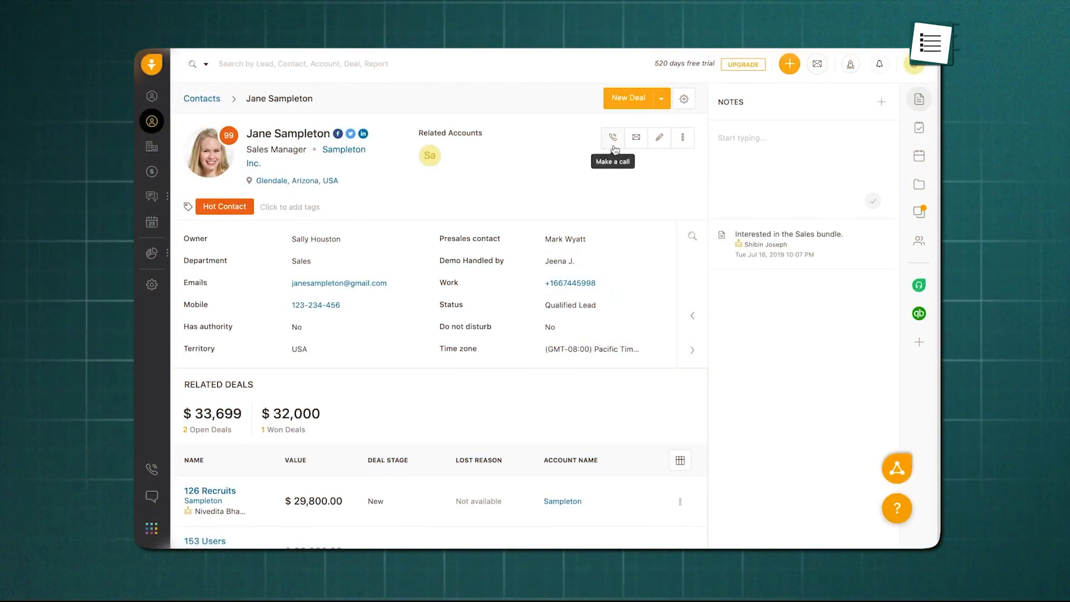
{"action": "left_click", "coordinate": [612, 137]}
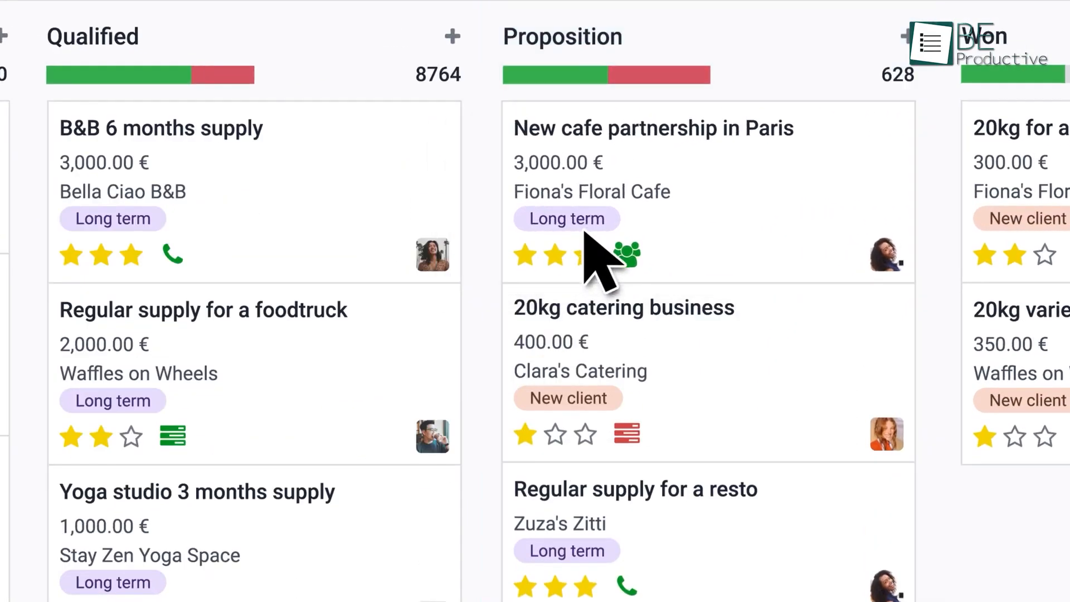
From the New cafe partnership in Paris opportunity, tick the packaging work order's transfer and gross weight steps in Shop Floor
{"action": "left_click", "coordinate": [652, 128]}
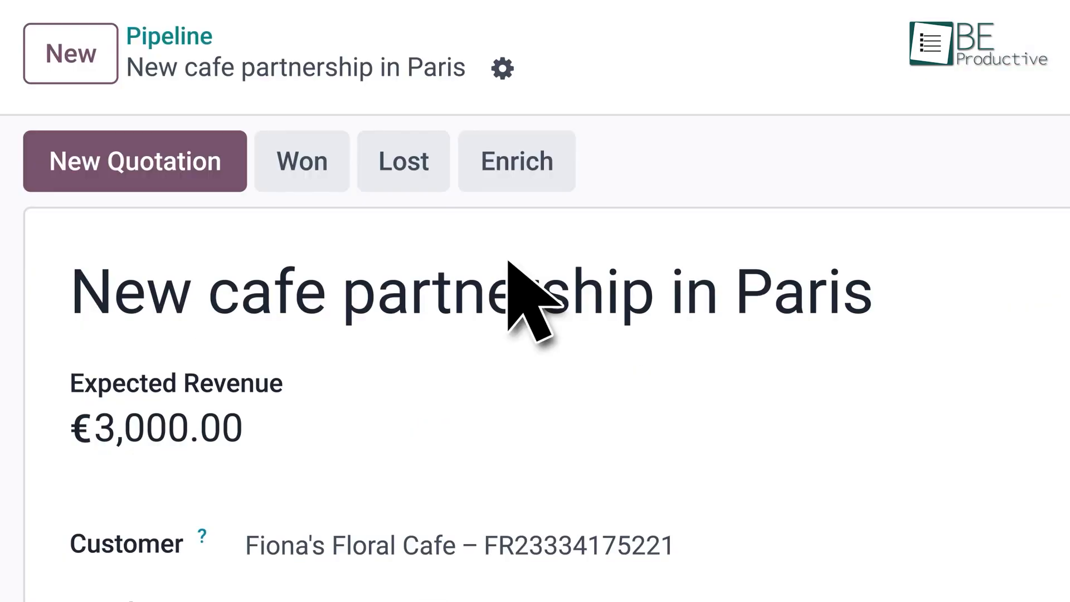
{"action": "left_click", "coordinate": [135, 160]}
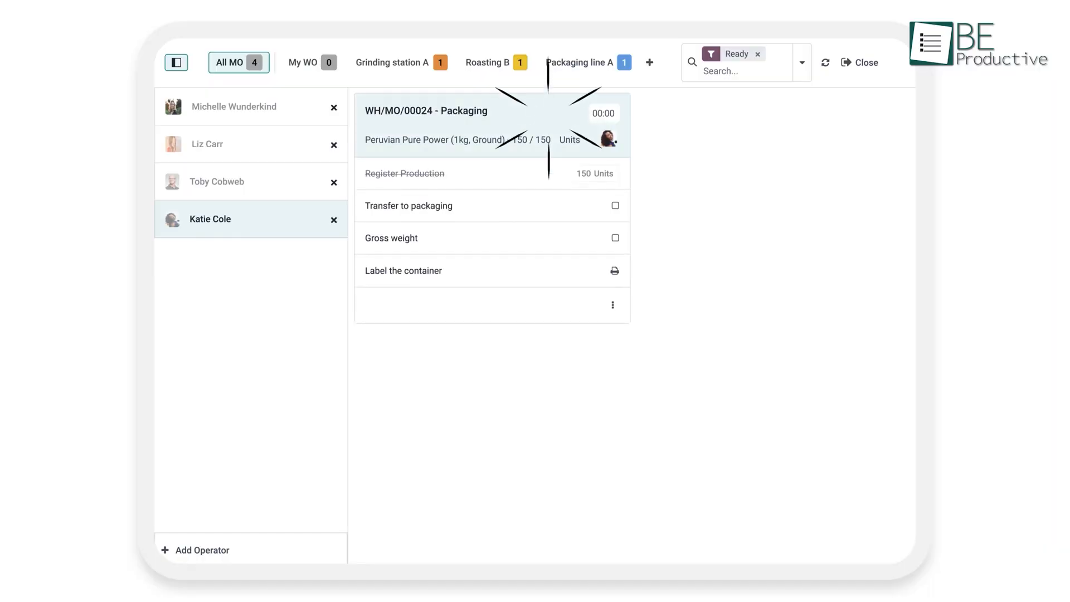
{"action": "left_click", "coordinate": [613, 205]}
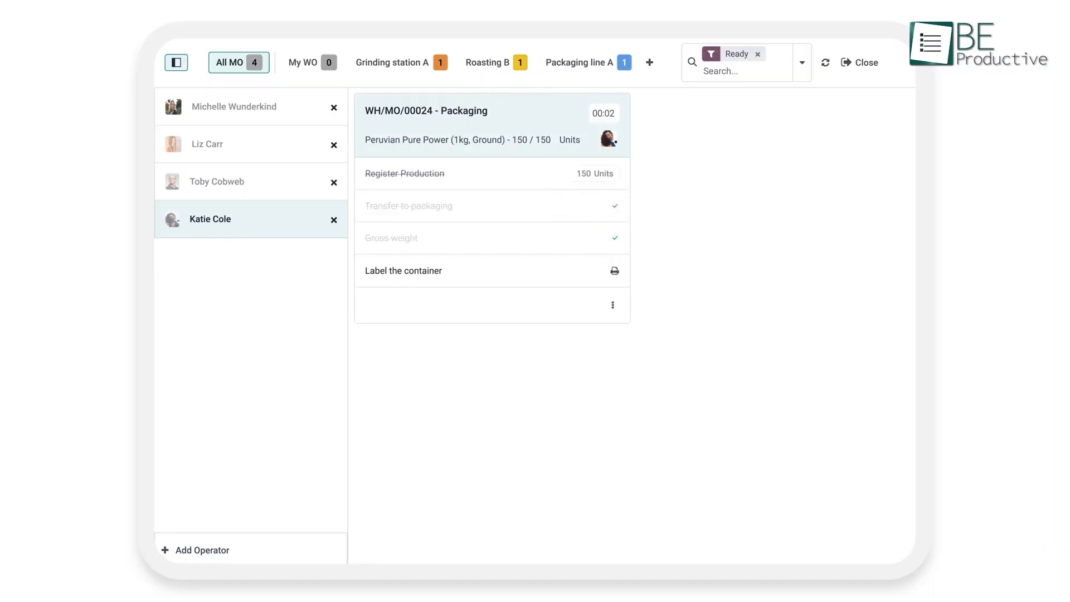
{"action": "left_click", "coordinate": [24, 24]}
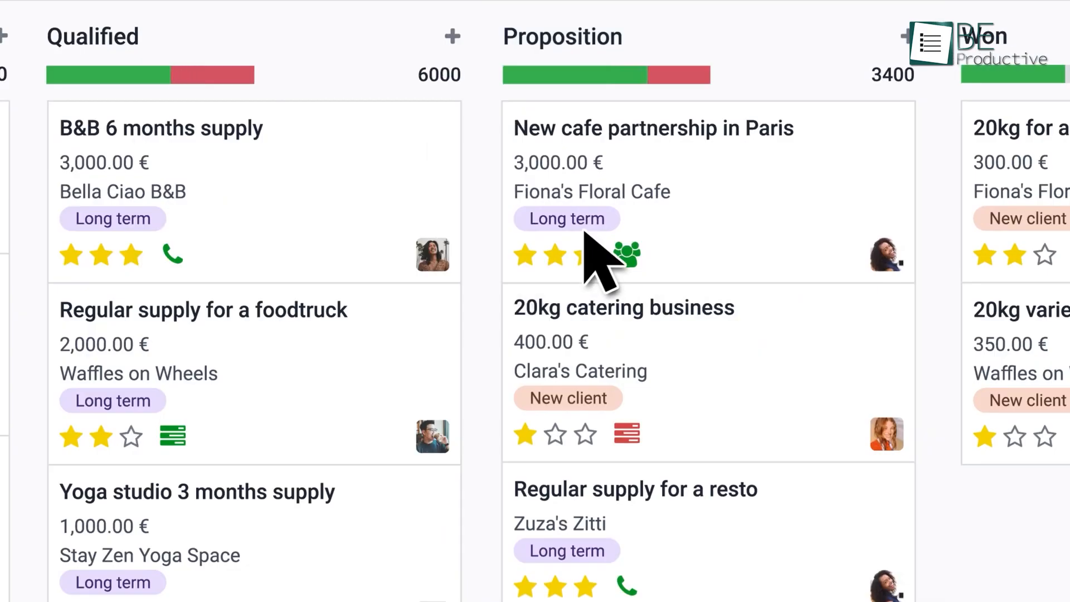
Reopen the opportunity and set the project's planned end date in May 2026
{"action": "left_click", "coordinate": [652, 128]}
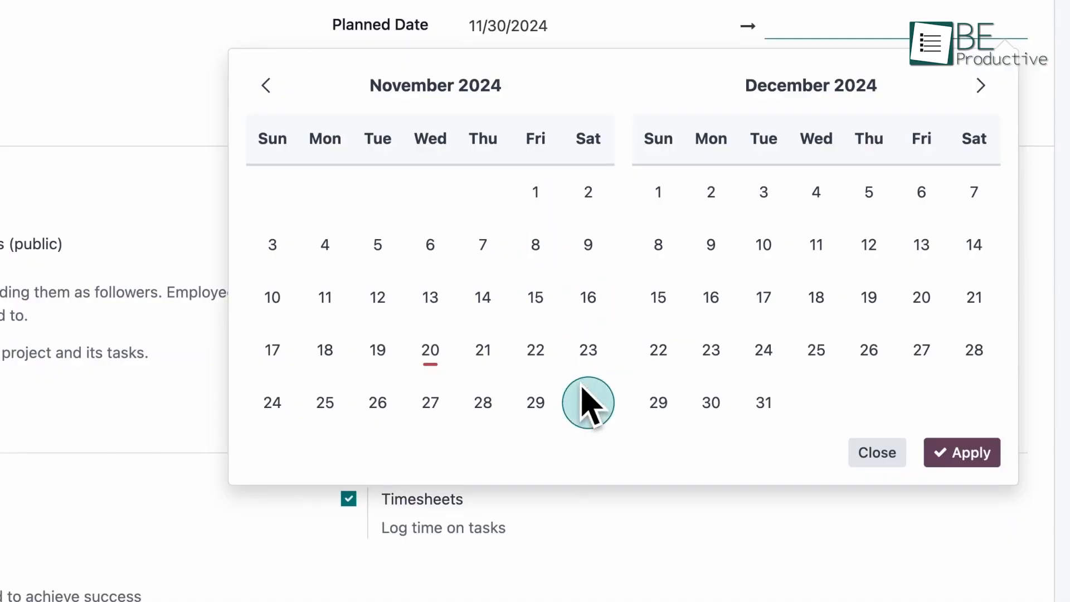
{"action": "left_click", "coordinate": [980, 86]}
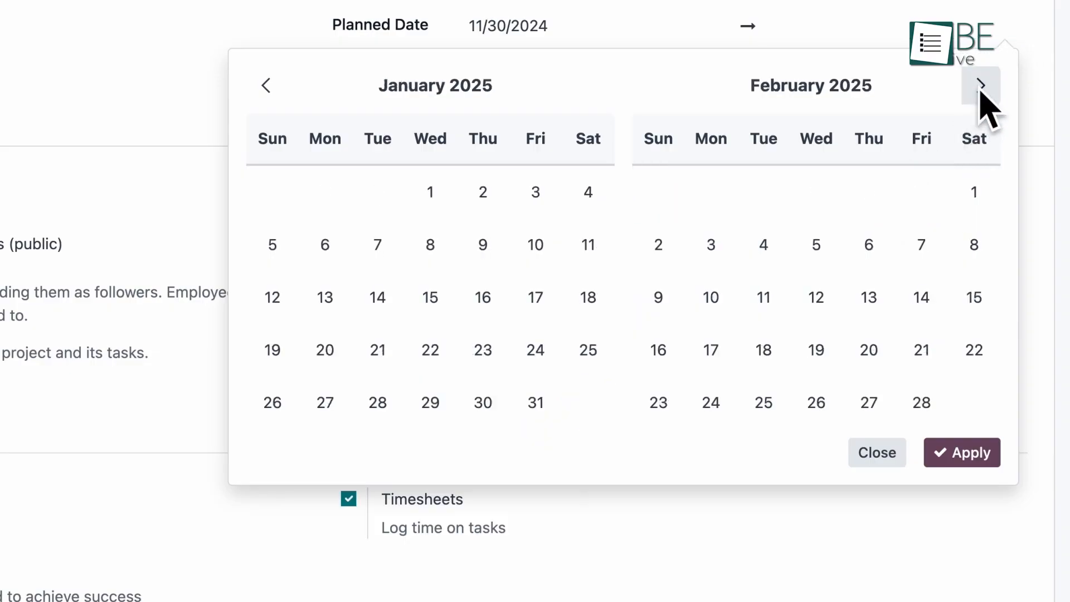
{"action": "left_click", "coordinate": [980, 85]}
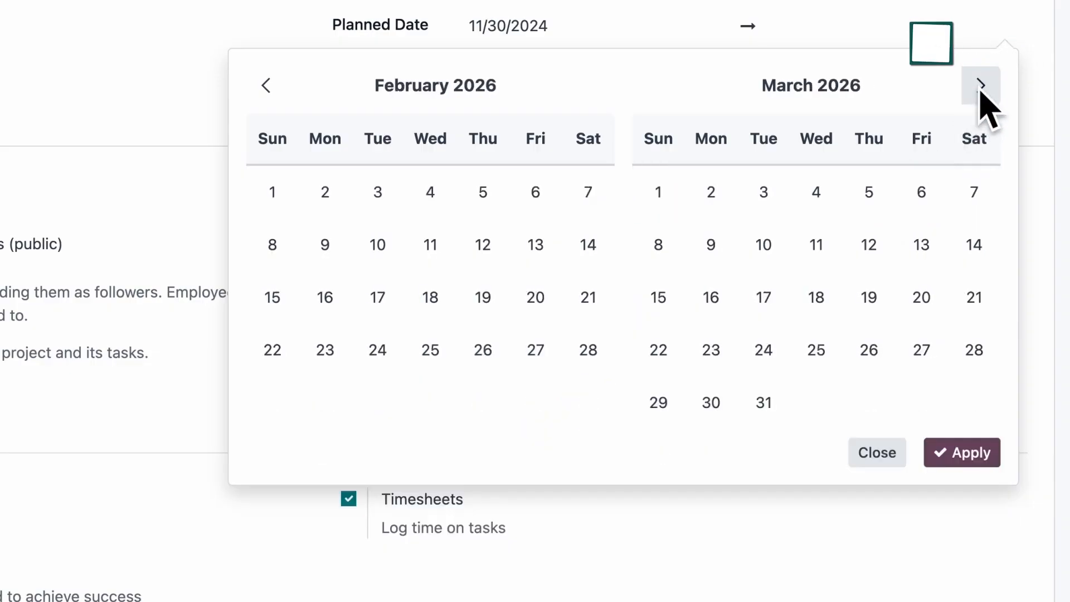
{"action": "left_click", "coordinate": [979, 86]}
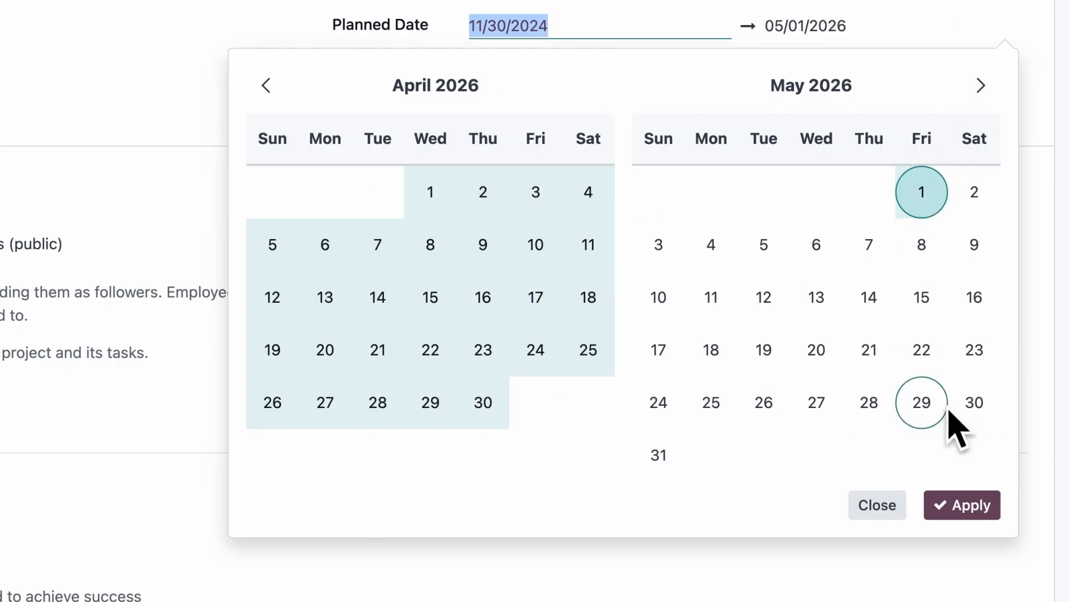
{"action": "left_click", "coordinate": [962, 505]}
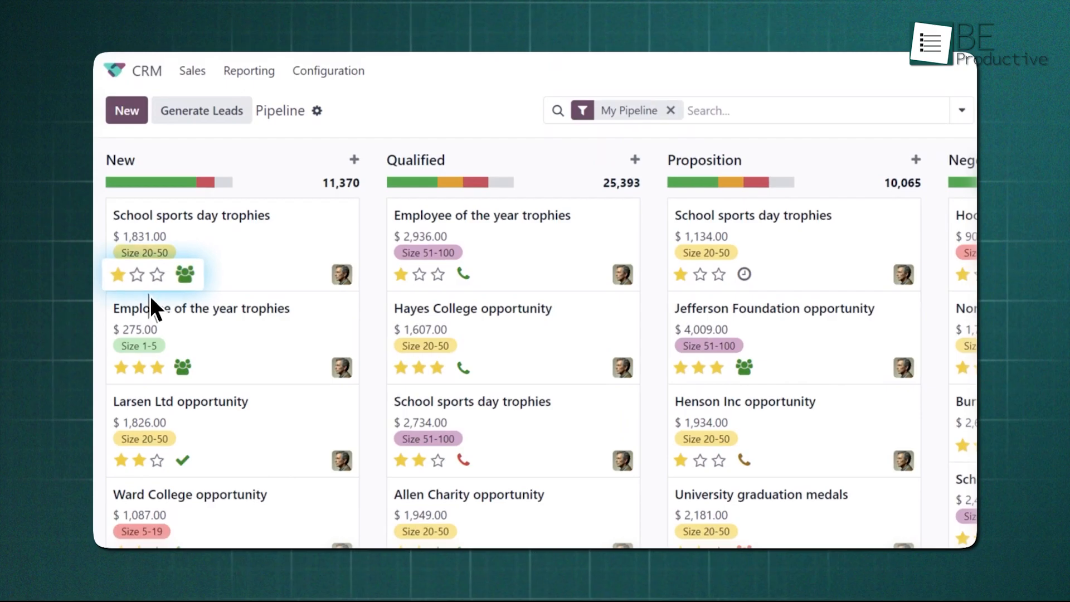
Apply the [SALES] LDR NA favourite search so the pipeline groups opportunities by salesperson
{"action": "left_click", "coordinate": [920, 90]}
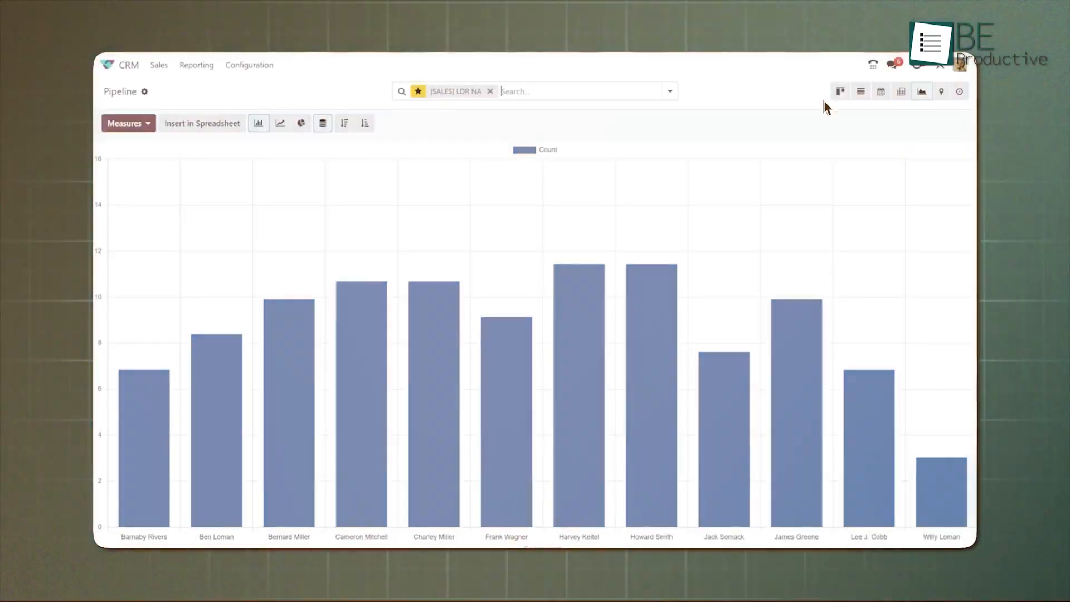
{"action": "left_click", "coordinate": [365, 122]}
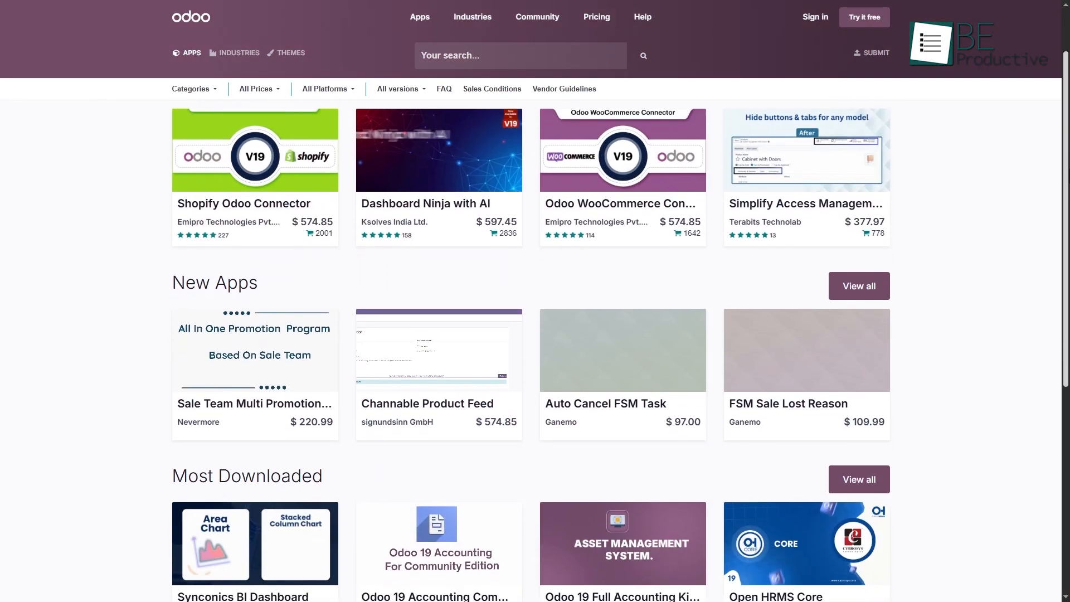
{"action": "scroll", "scroll_direction": "down", "scroll_amount": 3}
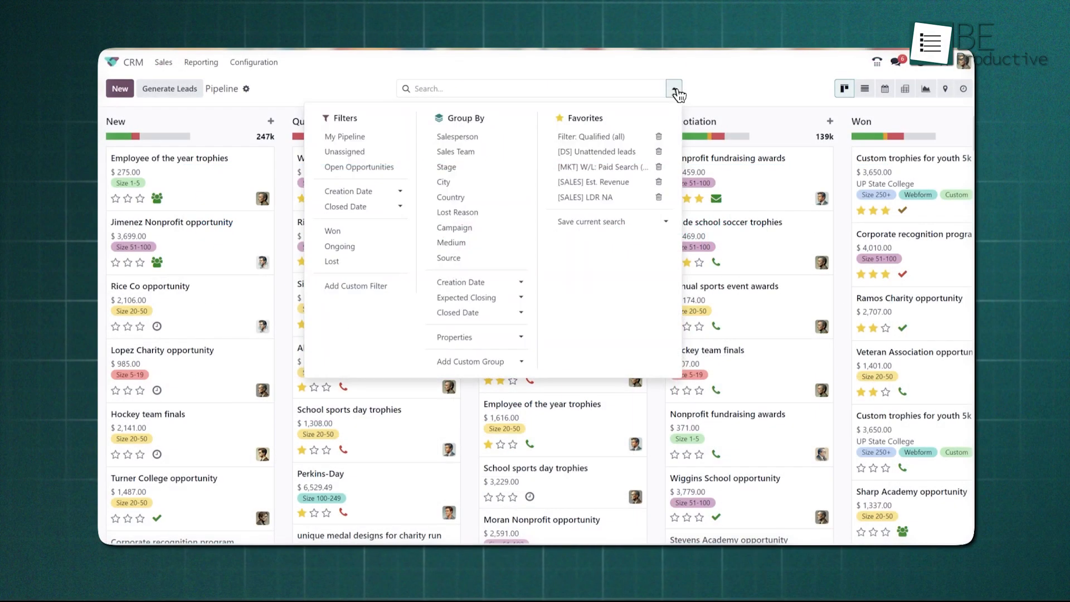
{"action": "mouse_move", "coordinate": [655, 125]}
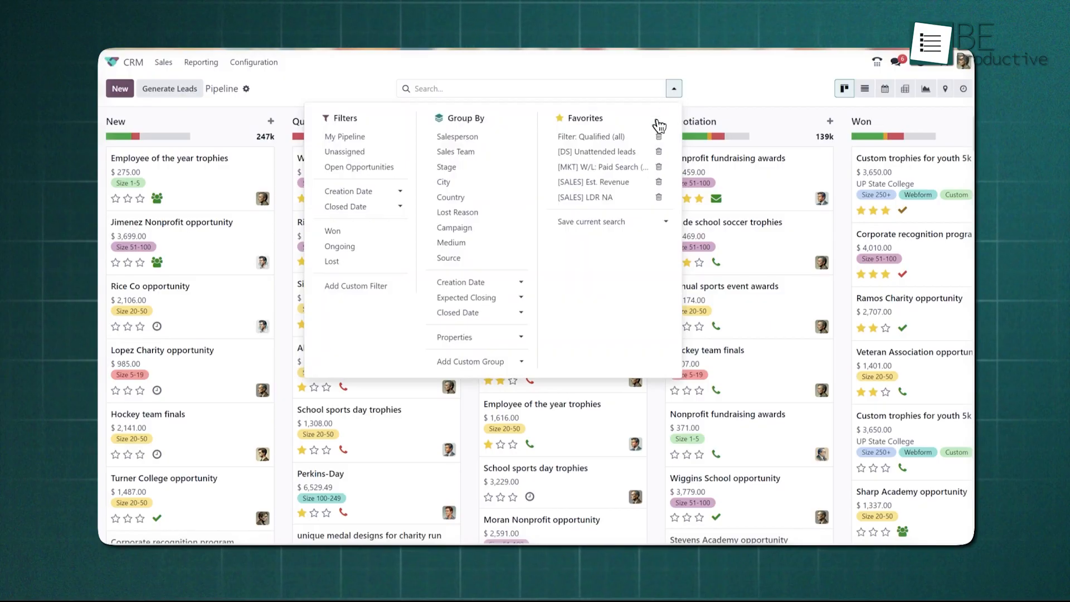
{"action": "left_click", "coordinate": [585, 197]}
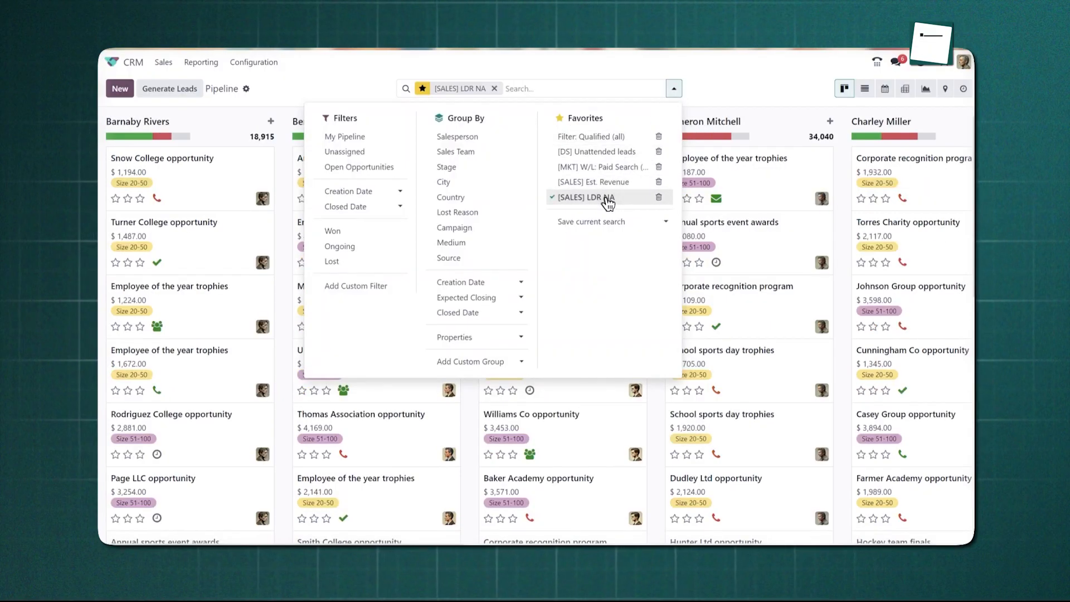